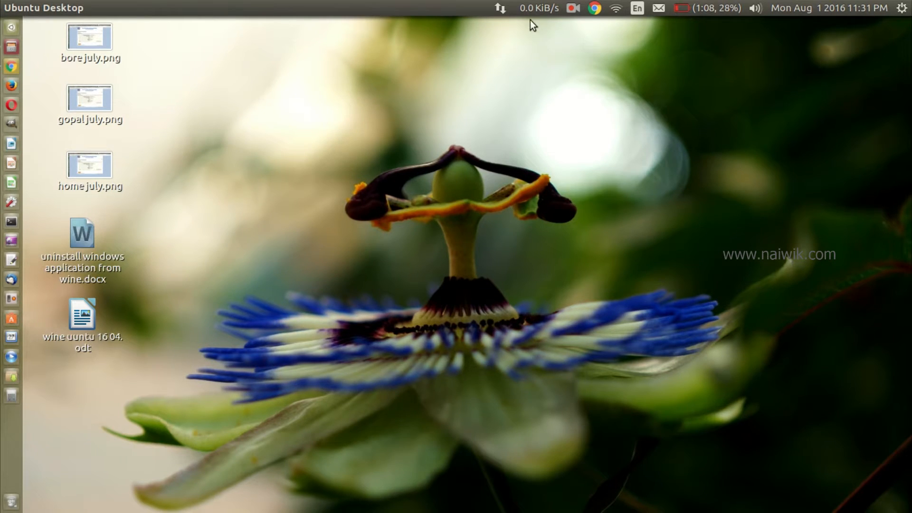
mouse_move(14, 36)
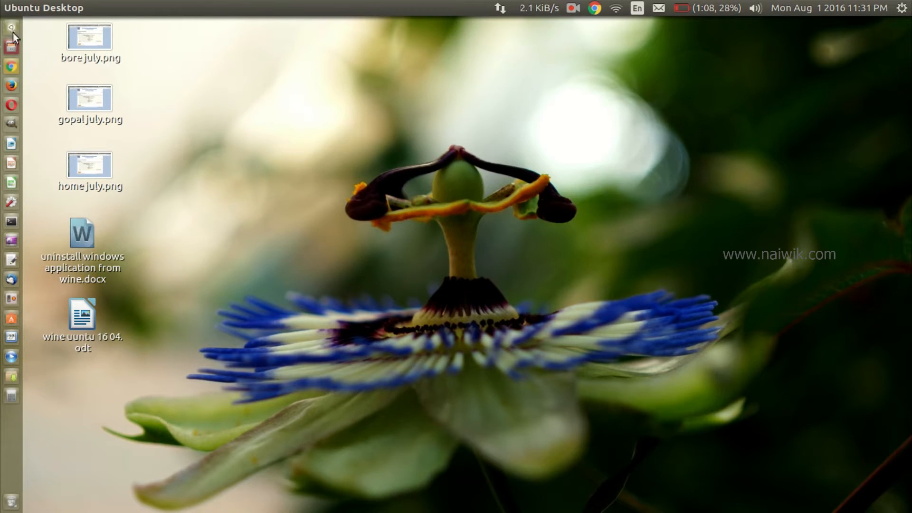
Launch Brasero from the Dash by searching 'brasero', start a Data project and begin adding files
click(11, 28)
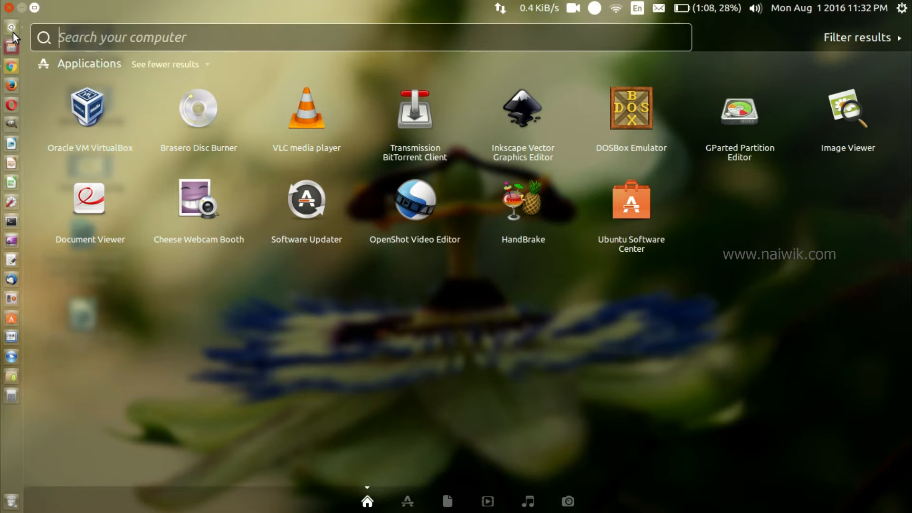
text(braser)
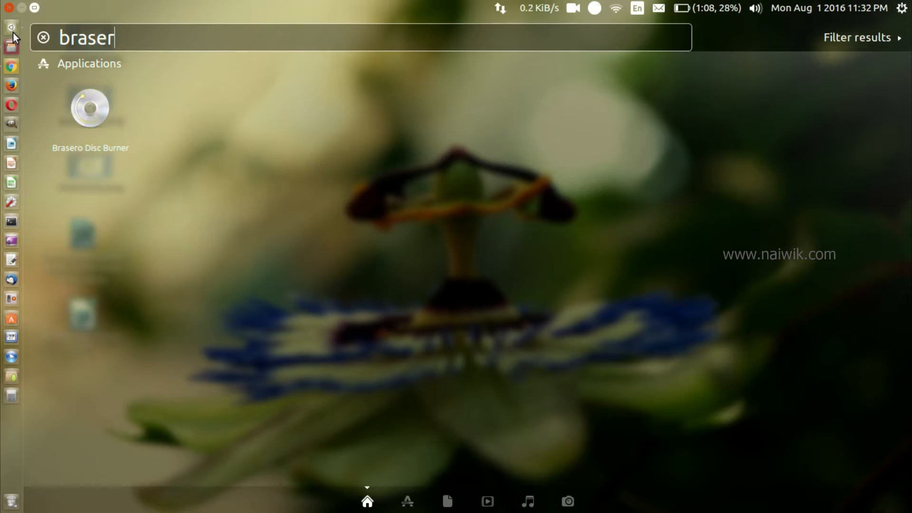
text(o)
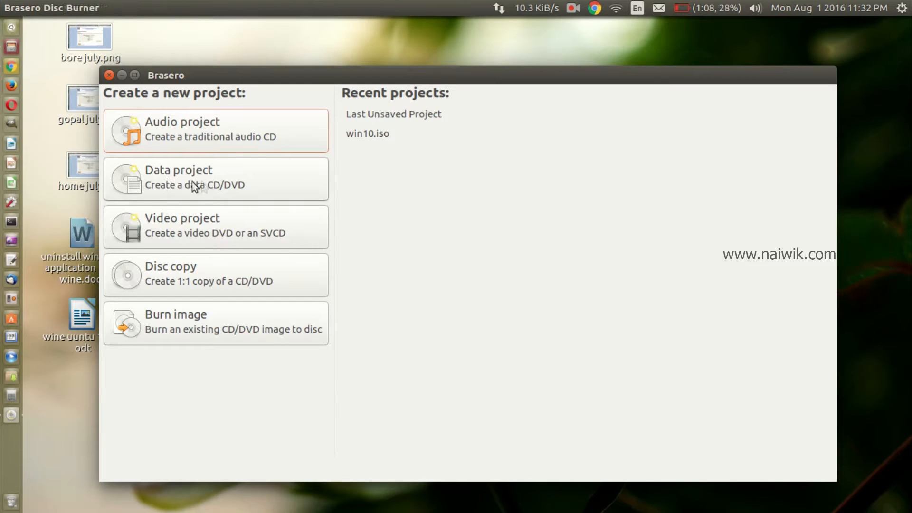
click(215, 177)
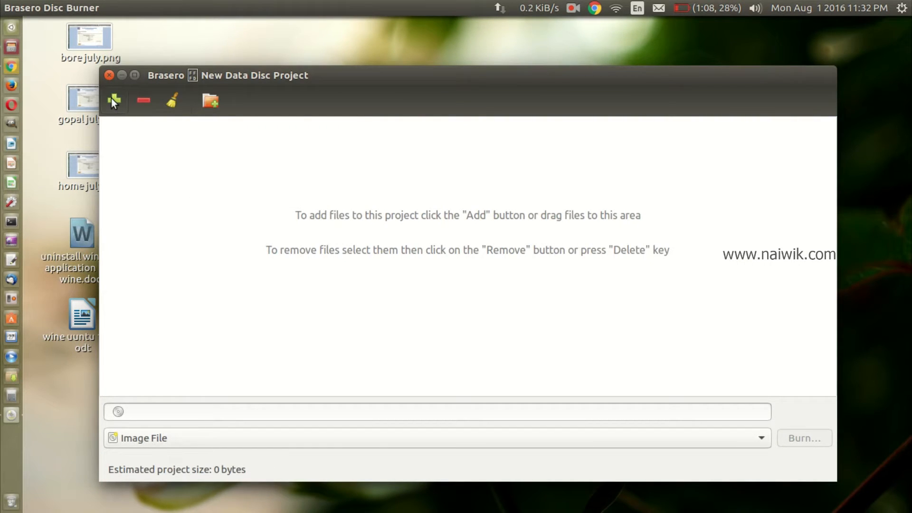
click(114, 100)
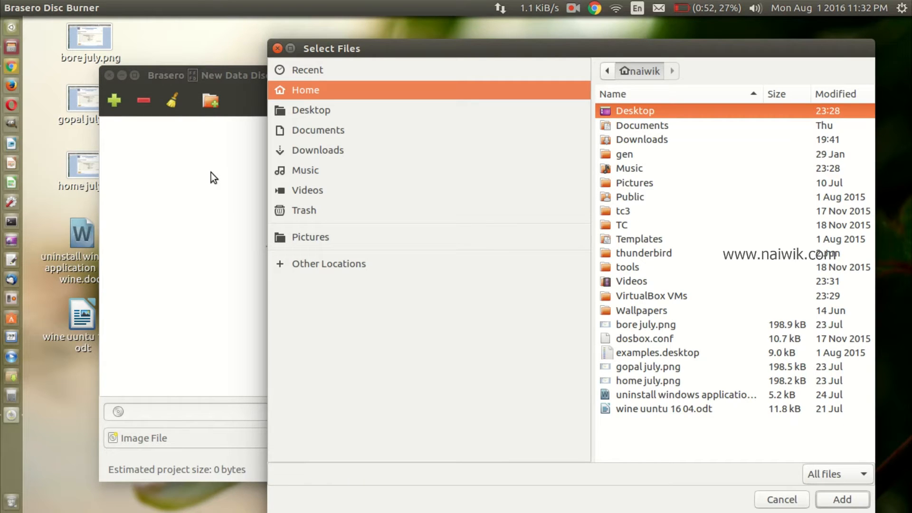
mouse_move(327, 117)
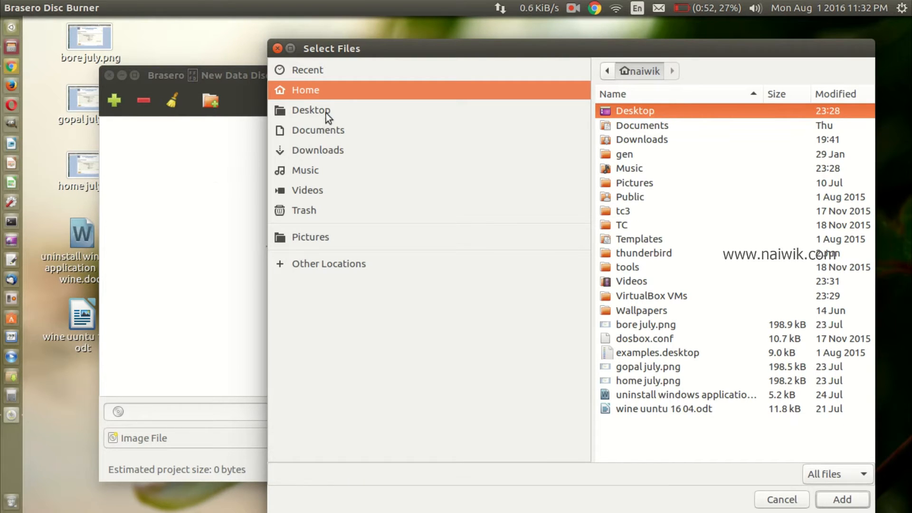
From the Desktop, add bore july.png, gopal july.png, home july.png and wine uuntu 16 04.odt
click(311, 110)
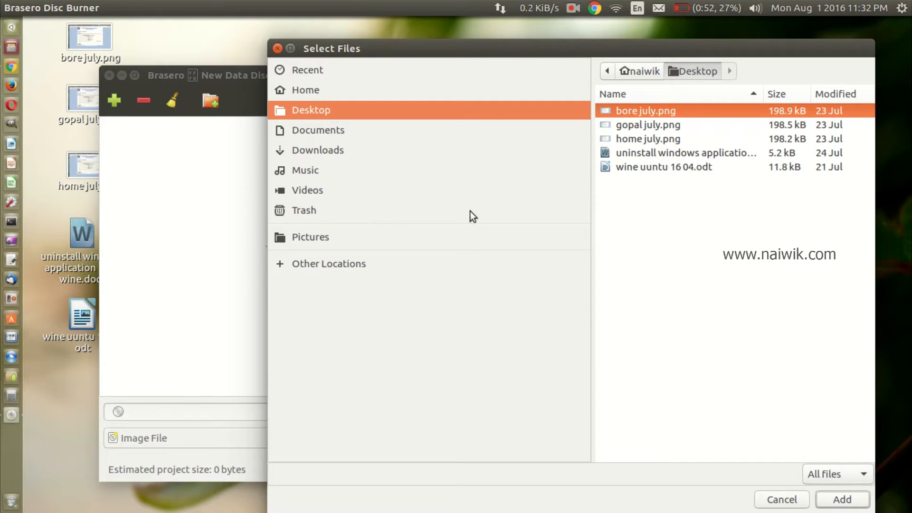
mouse_move(680, 256)
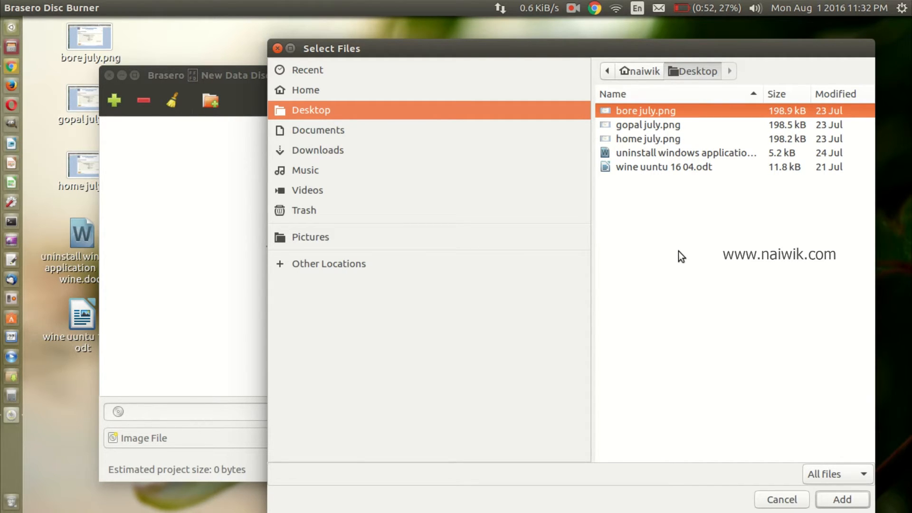
mouse_move(665, 217)
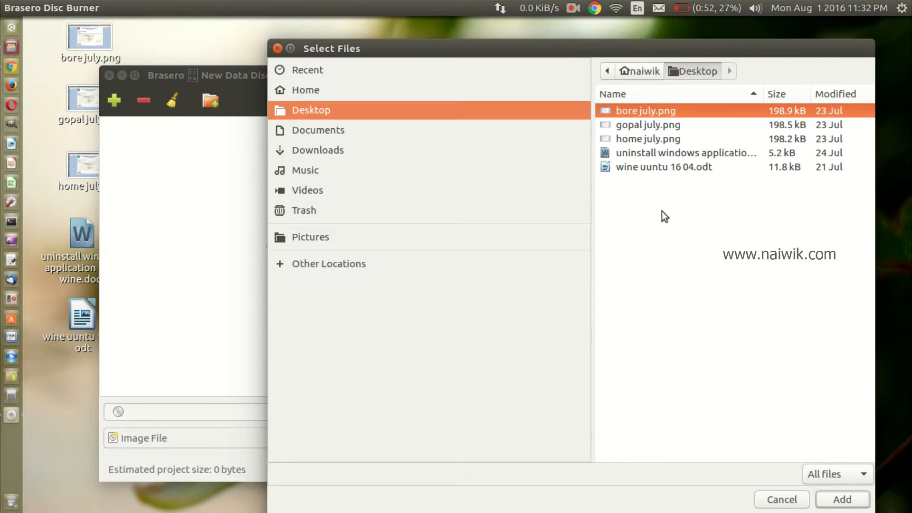
click(648, 139)
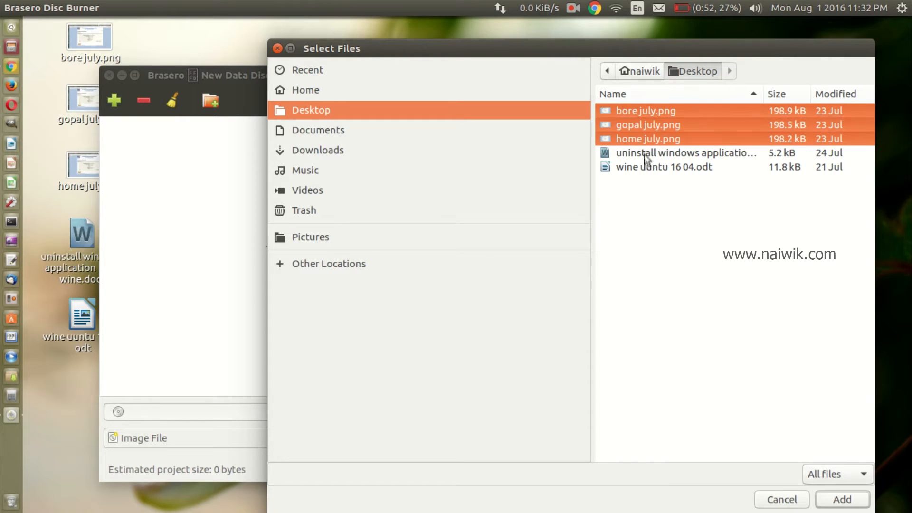
click(663, 167)
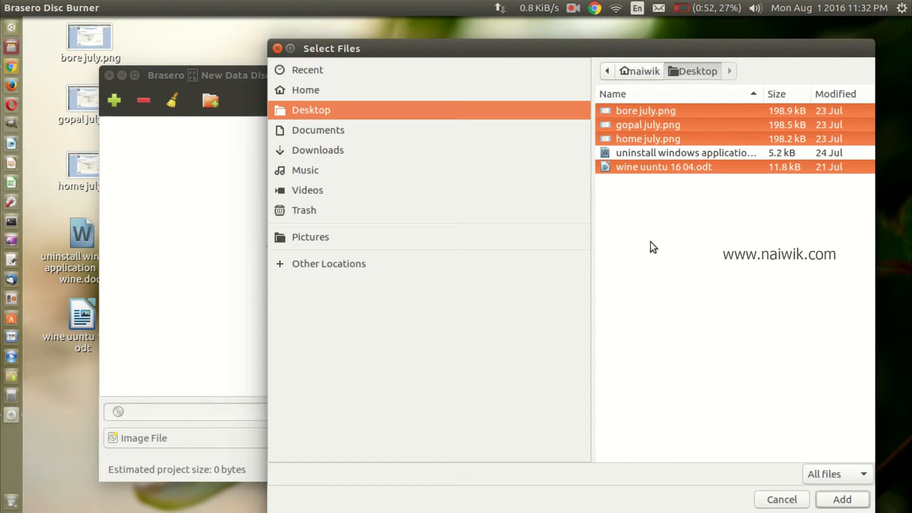
mouse_move(730, 337)
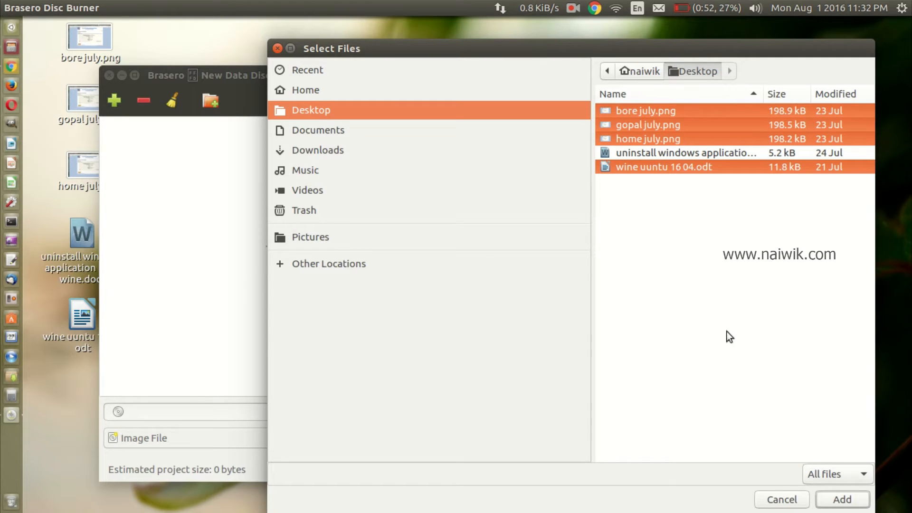
click(841, 498)
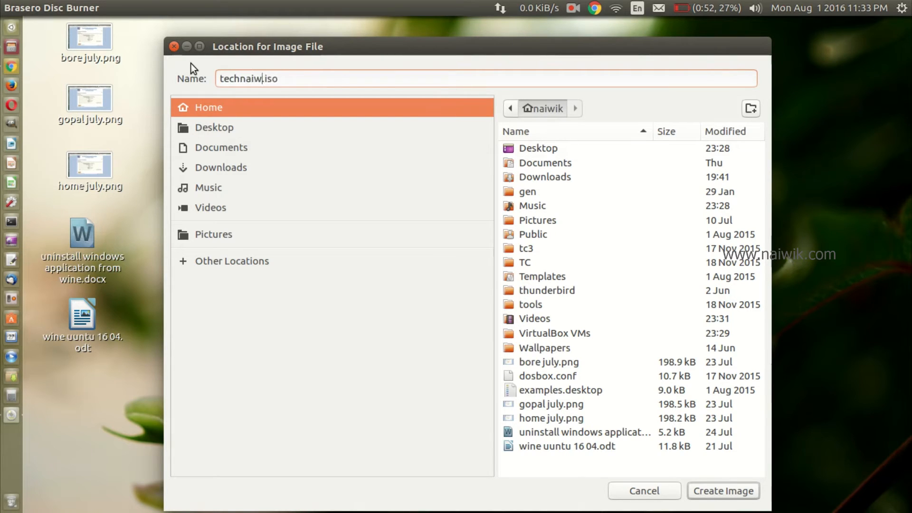
Name the image technaiwik.iso in the home folder and create it
text(ik)
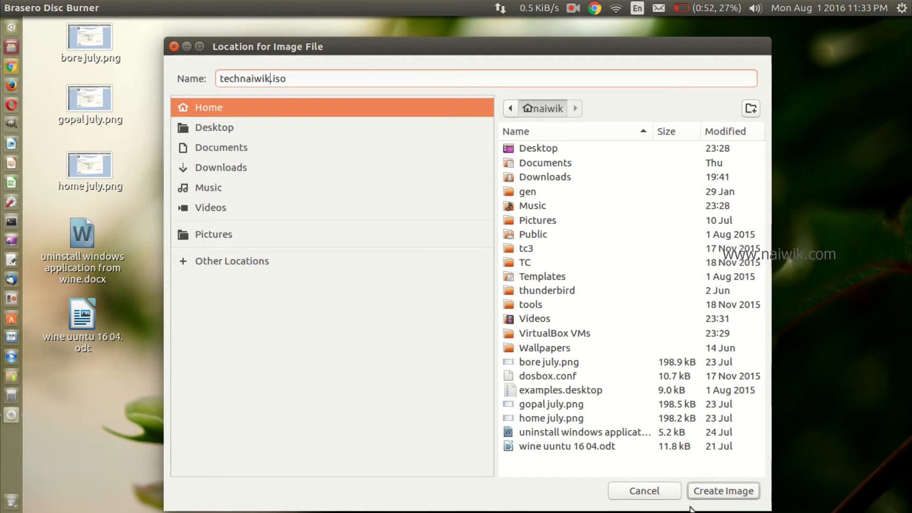
click(722, 490)
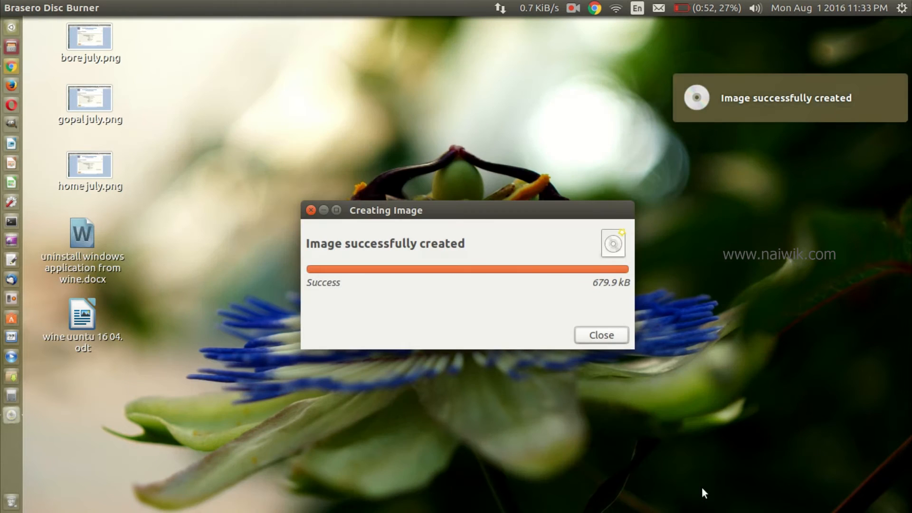
mouse_move(622, 385)
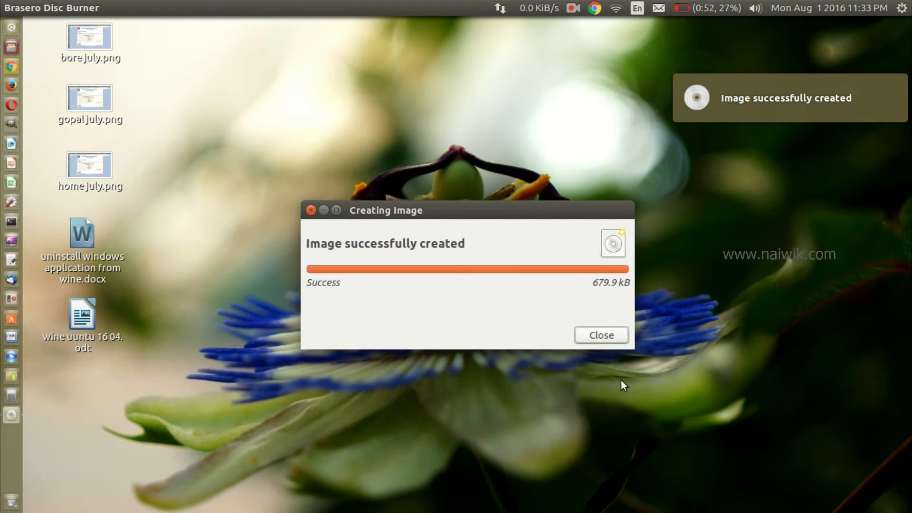
mouse_move(498, 287)
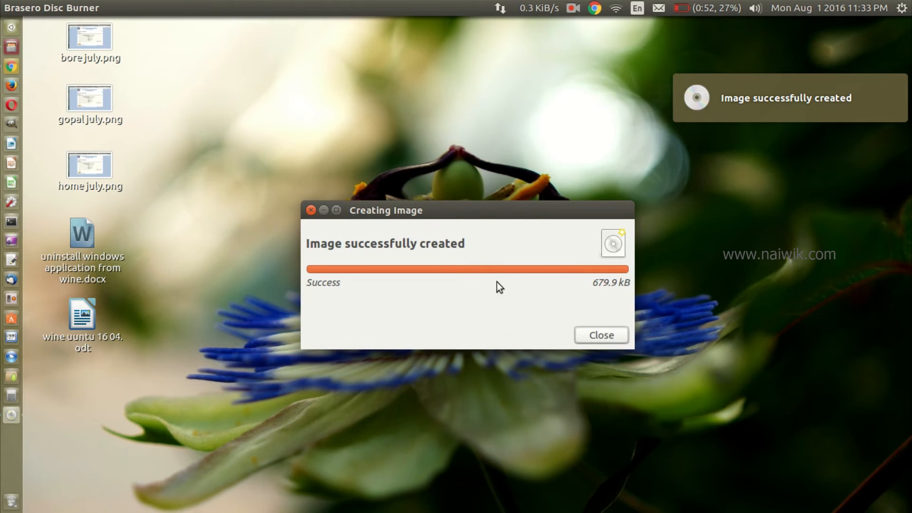
mouse_move(219, 105)
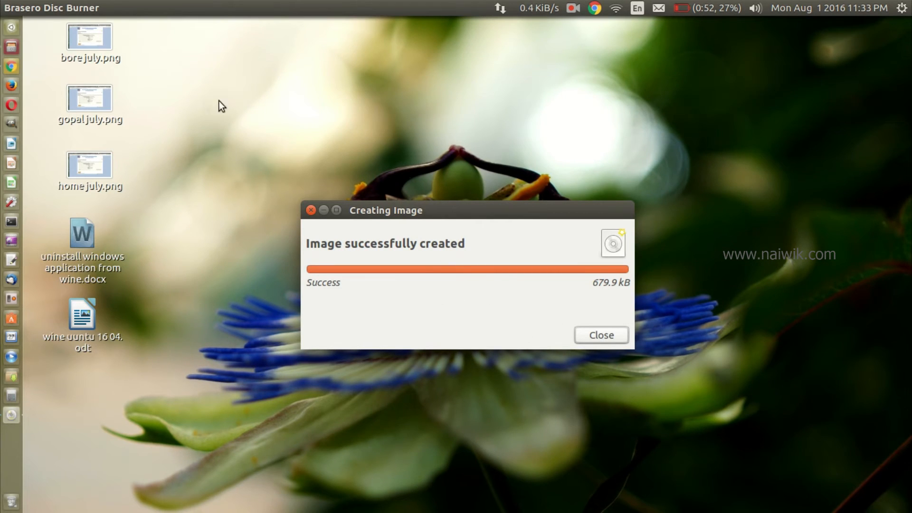
mouse_move(11, 47)
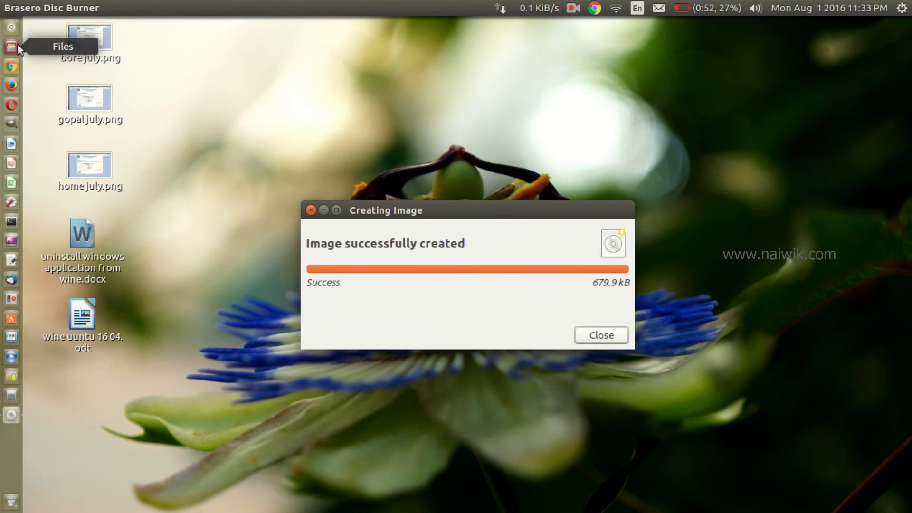
Bring up the Files manager from the Unity launcher
click(10, 46)
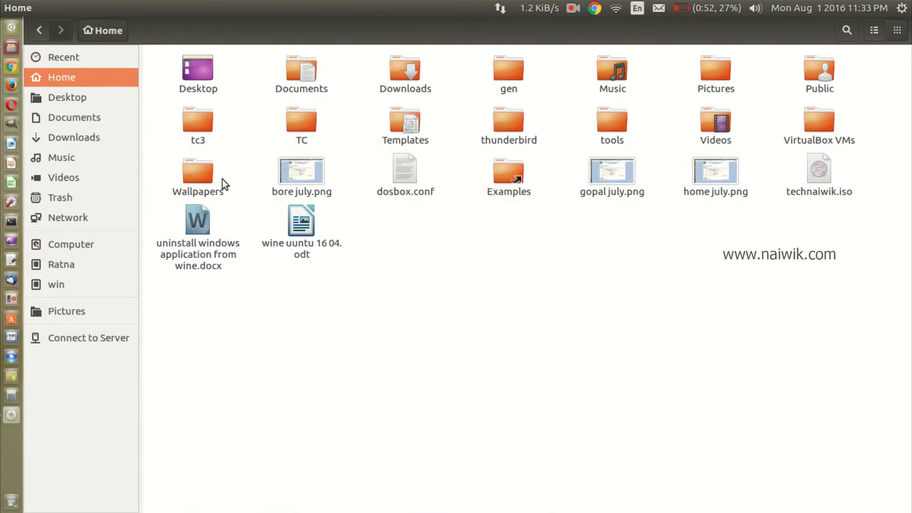
mouse_move(778, 259)
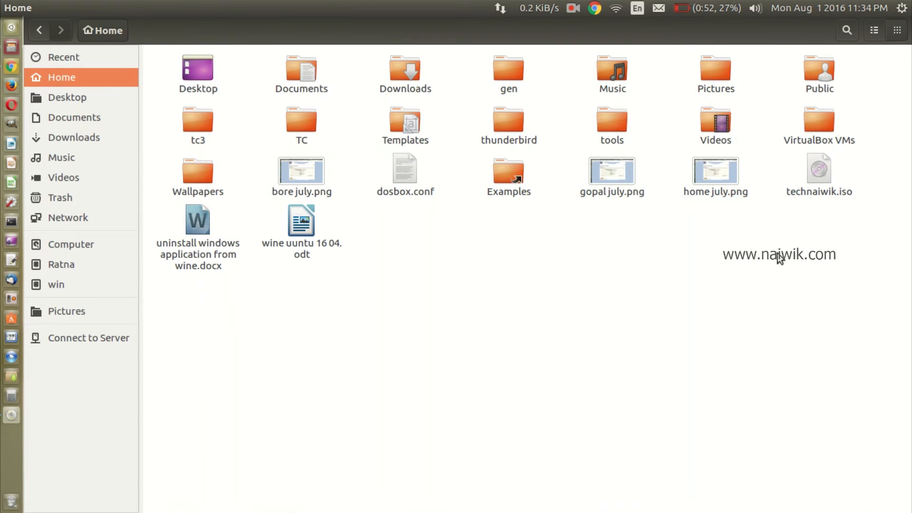
Select technaiwik.iso in Home to confirm its 679.9 kB size
click(817, 174)
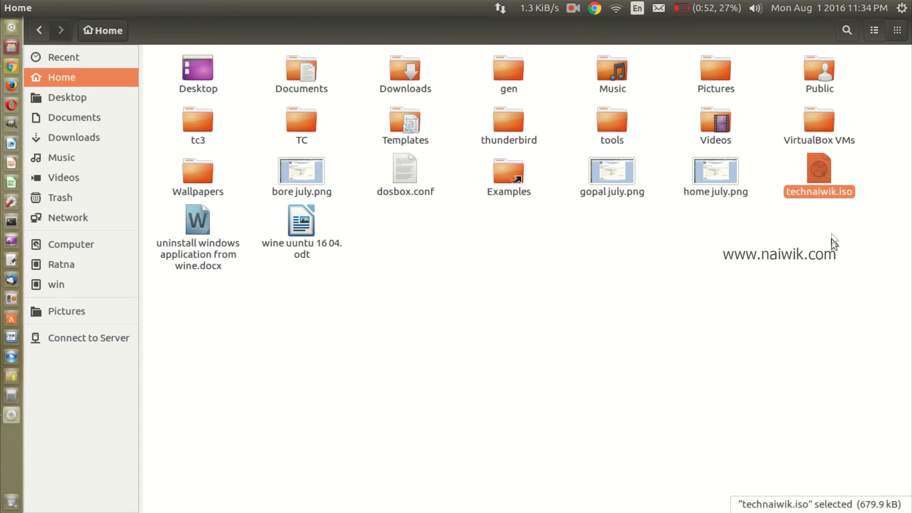
mouse_move(846, 214)
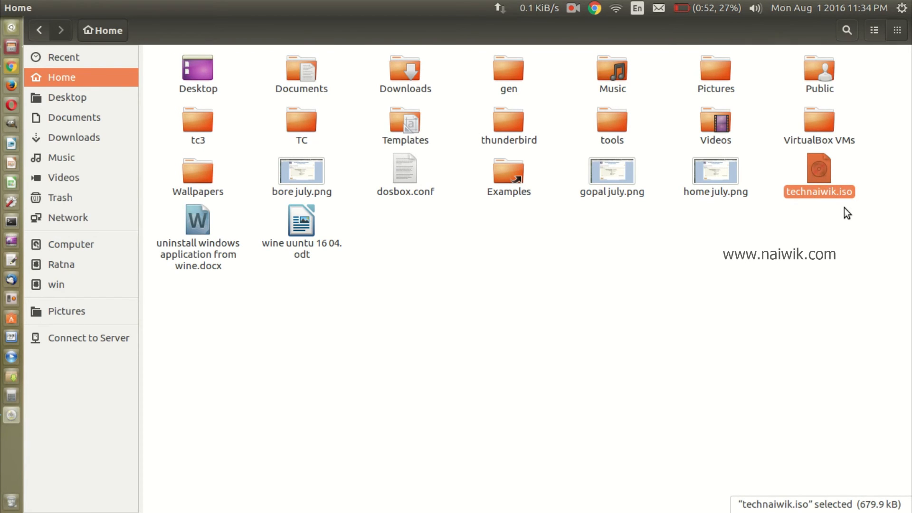